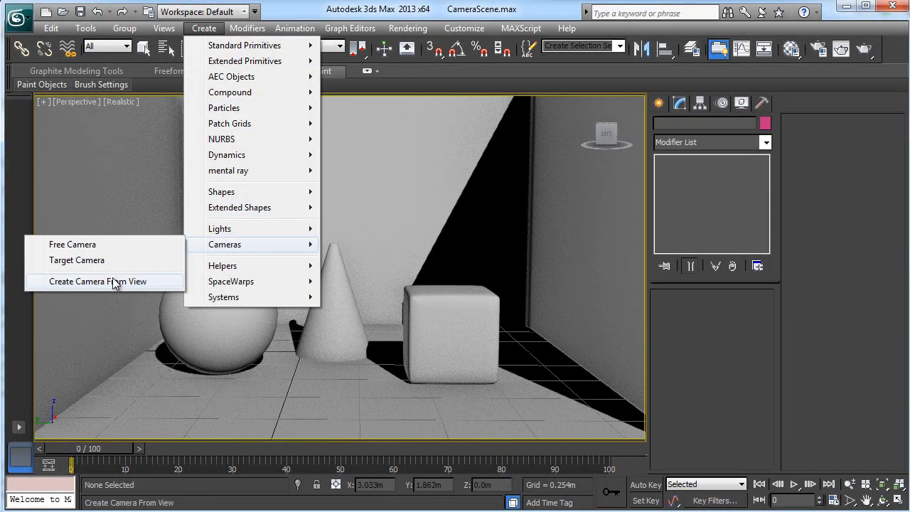
Step: Create Camera001 from the current perspective view of the sphere, cone and cube
click(98, 281)
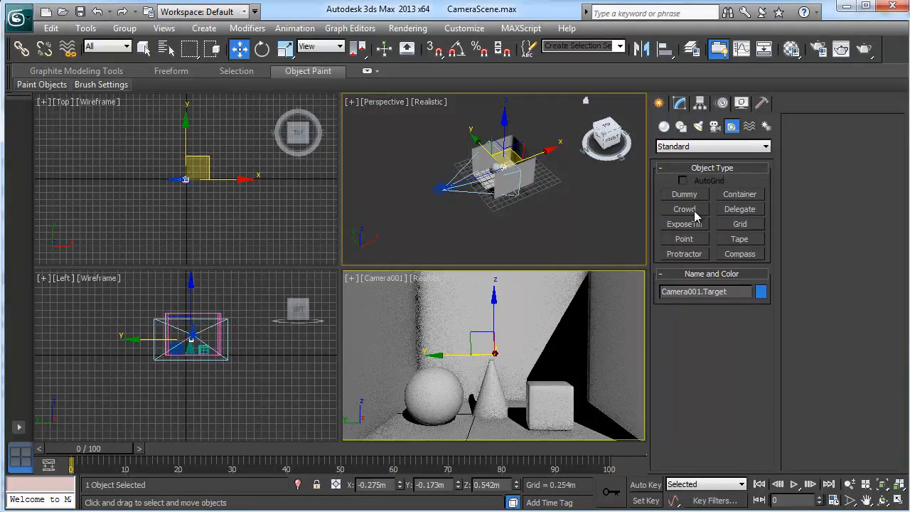
Step: Add box-display helper Point001 and align it to Camera001's target
click(683, 238)
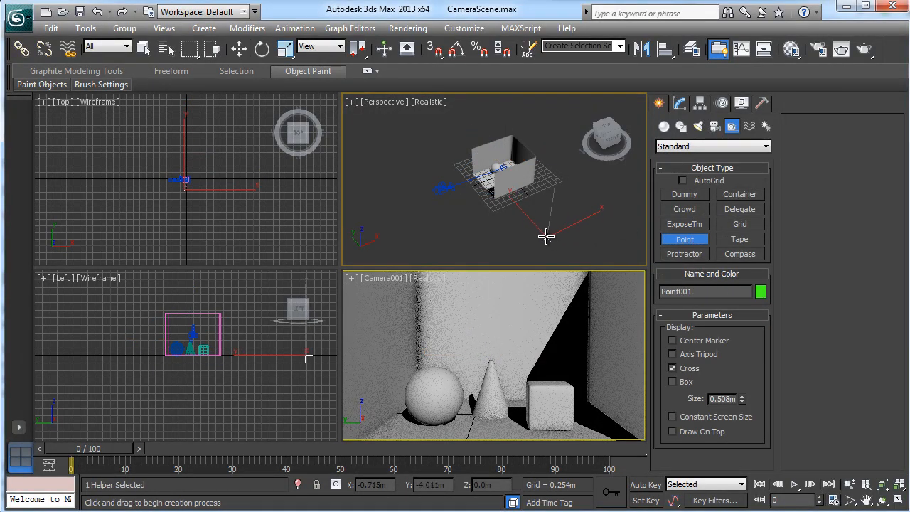
click(673, 381)
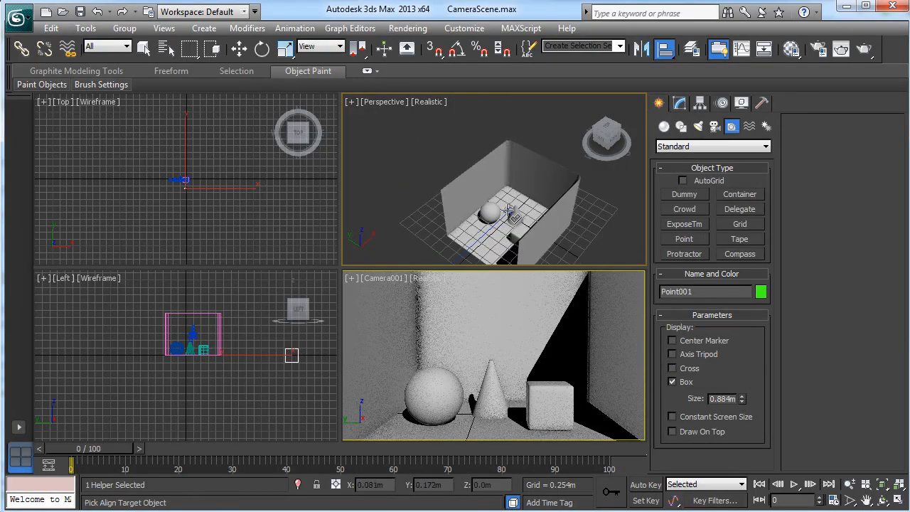
click(508, 214)
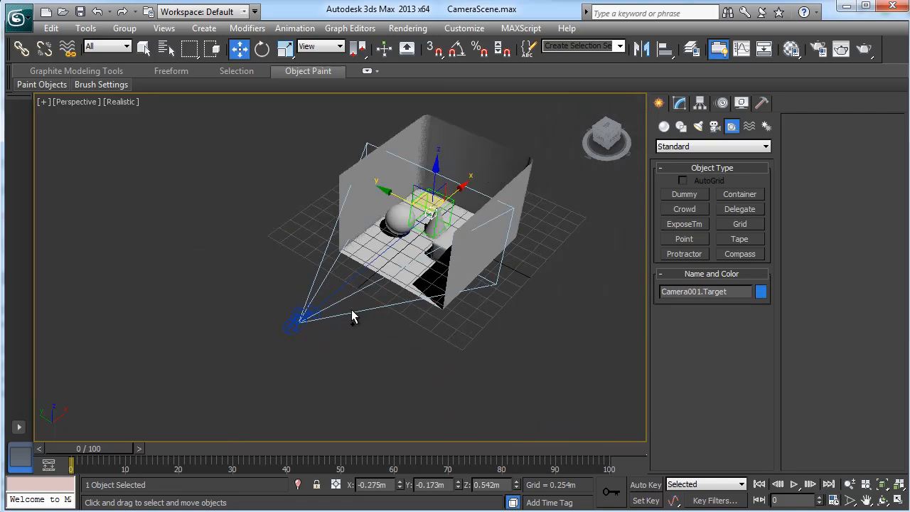
Step: Move Camera001 toward the helper, then rotate Point001 about -90° on Z
click(21, 48)
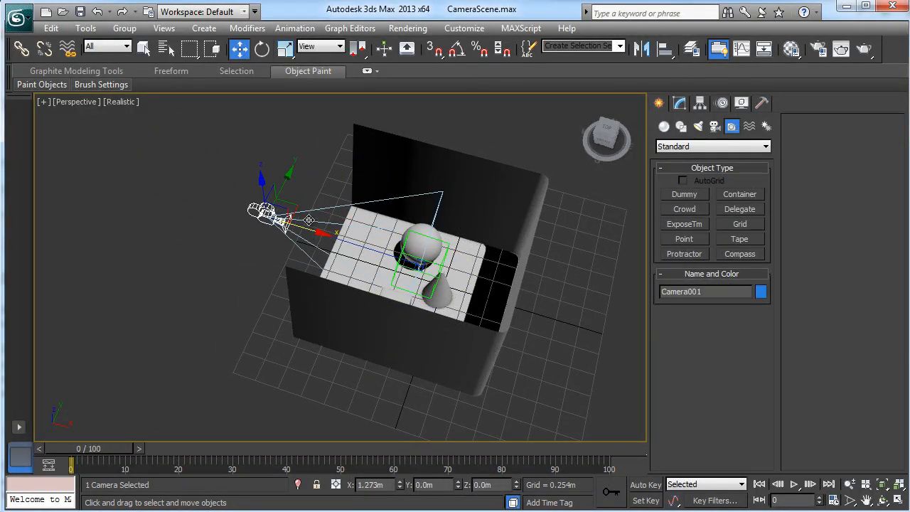
drag(285, 220, 170, 185)
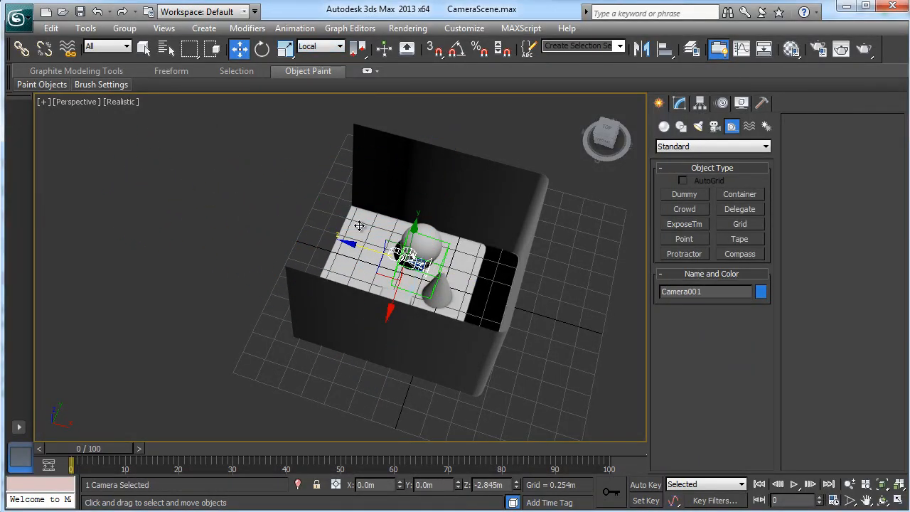
click(198, 217)
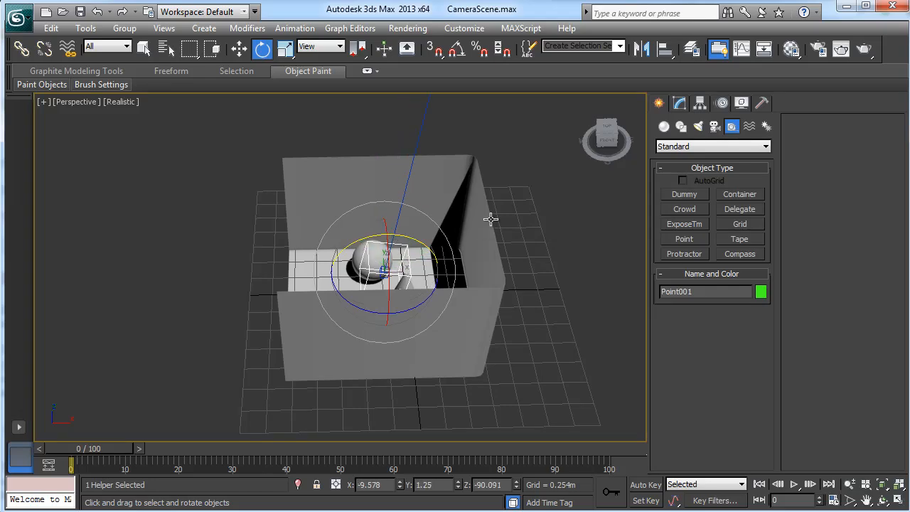
drag(490, 218, 381, 355)
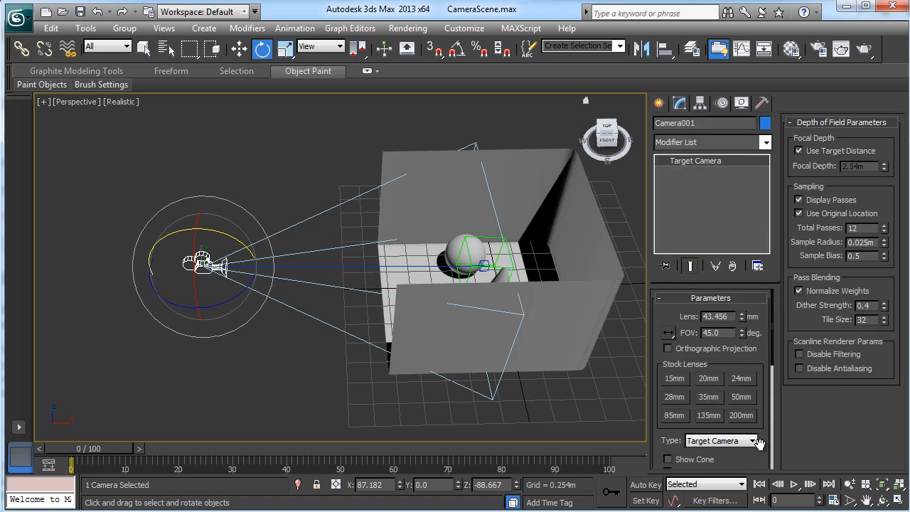
Step: Change Camera001's type to Free Camera, then reselect Point001
click(720, 440)
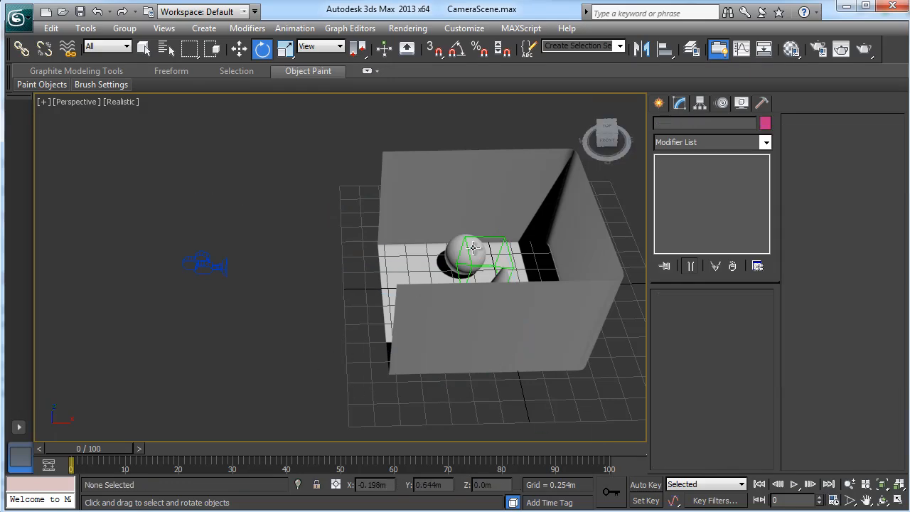
click(483, 259)
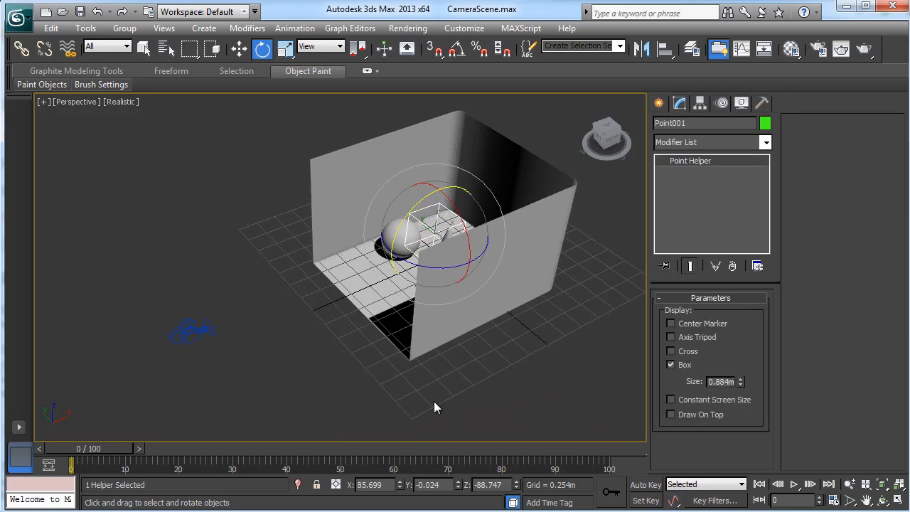
Step: Key Camera001 moving to a new position at a later frame, then scrub to preview
click(645, 484)
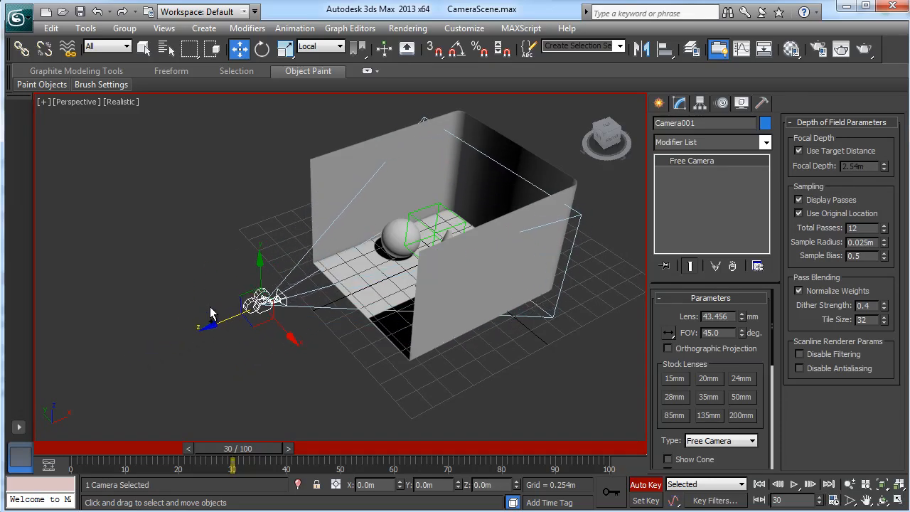
drag(263, 299, 192, 334)
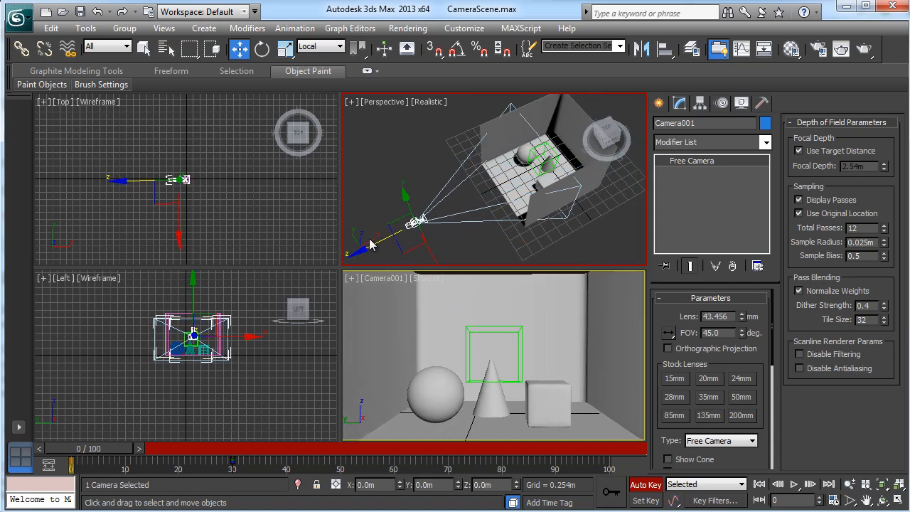
drag(71, 462, 153, 462)
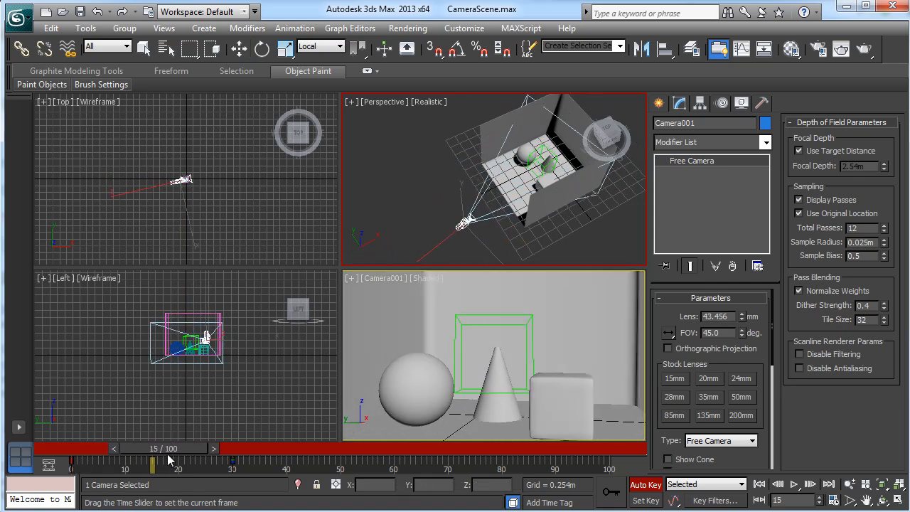
drag(152, 447, 71, 448)
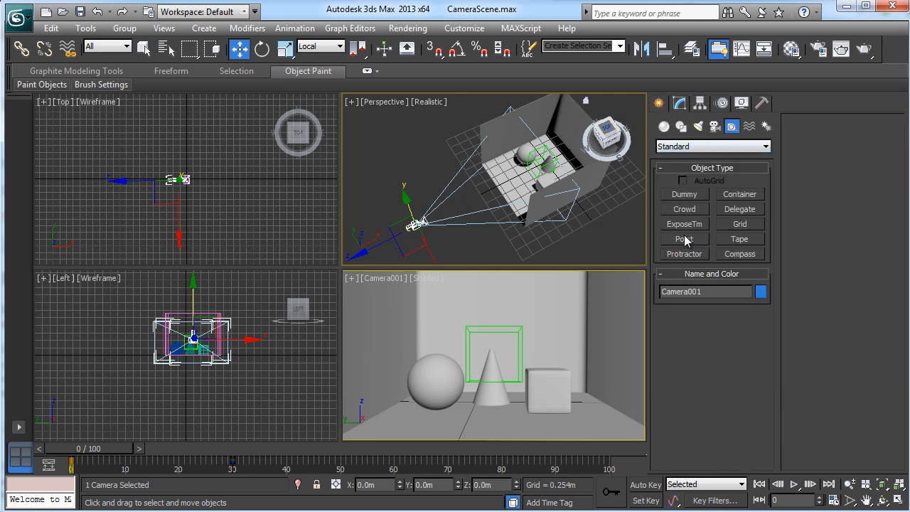
Step: Create Point002 aligned to Camera001's X/Y/Z position and orientation
click(684, 238)
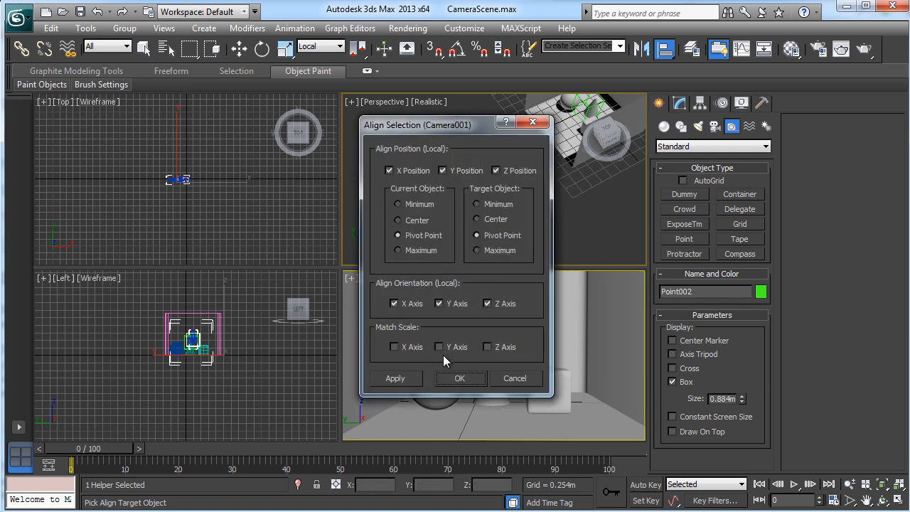
click(459, 377)
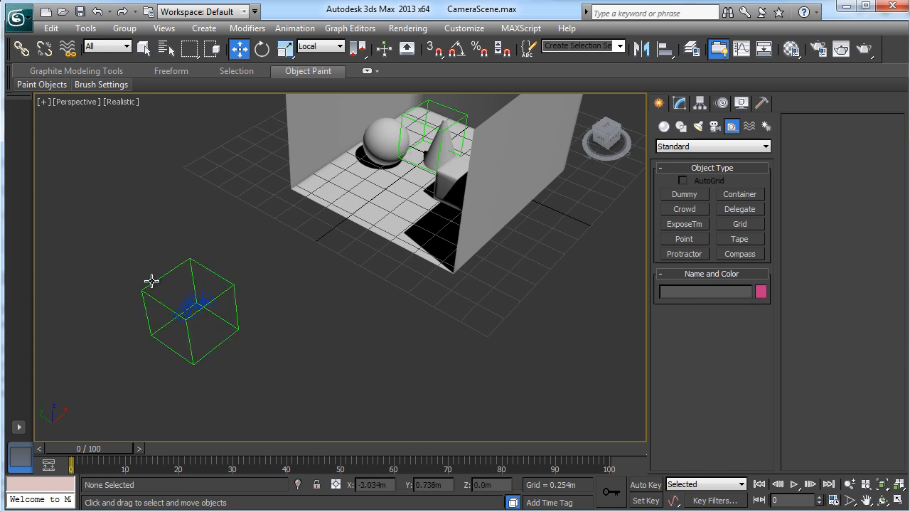
Step: Rename Point002 to 'Camera' and scrub the timeline to check it follows
click(190, 312)
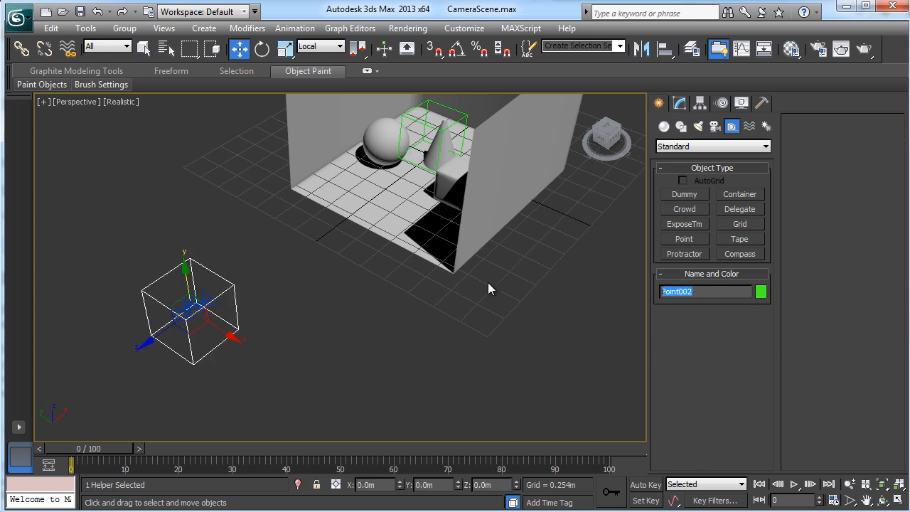
text(Camera)
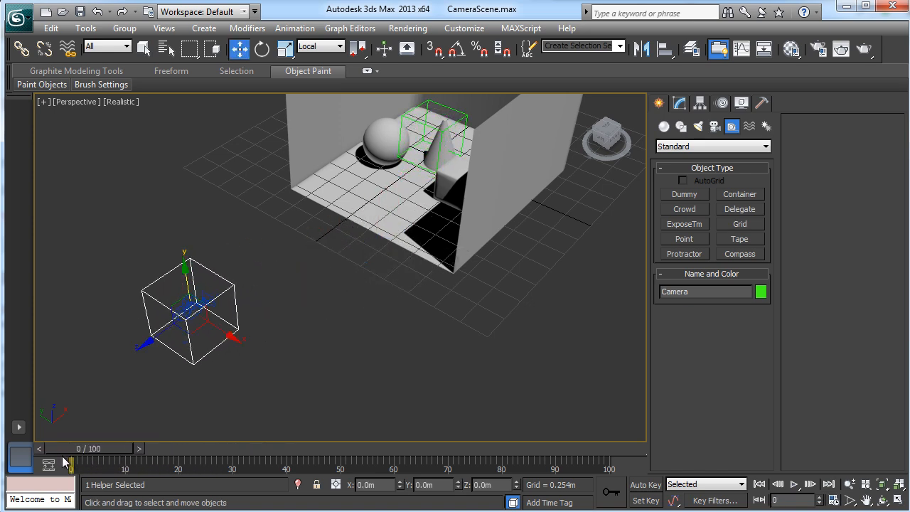
mouse_move(44, 154)
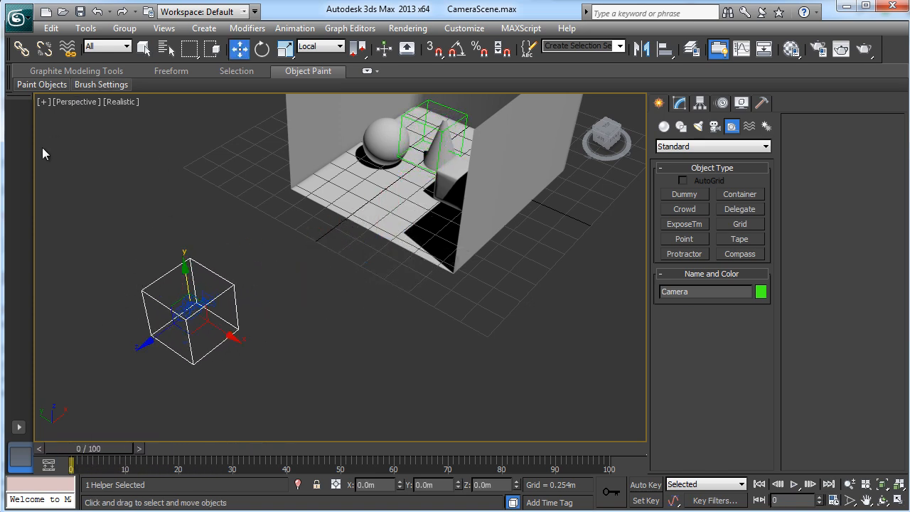
click(156, 298)
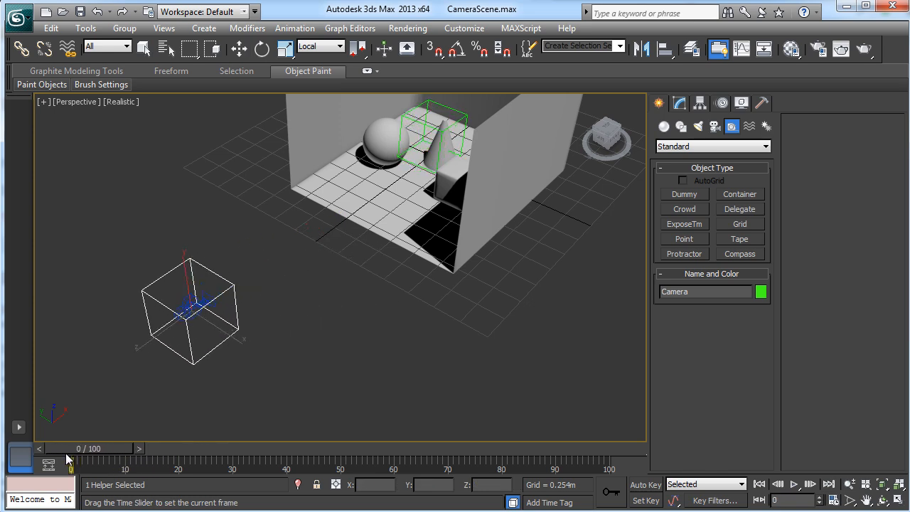
drag(68, 459, 157, 459)
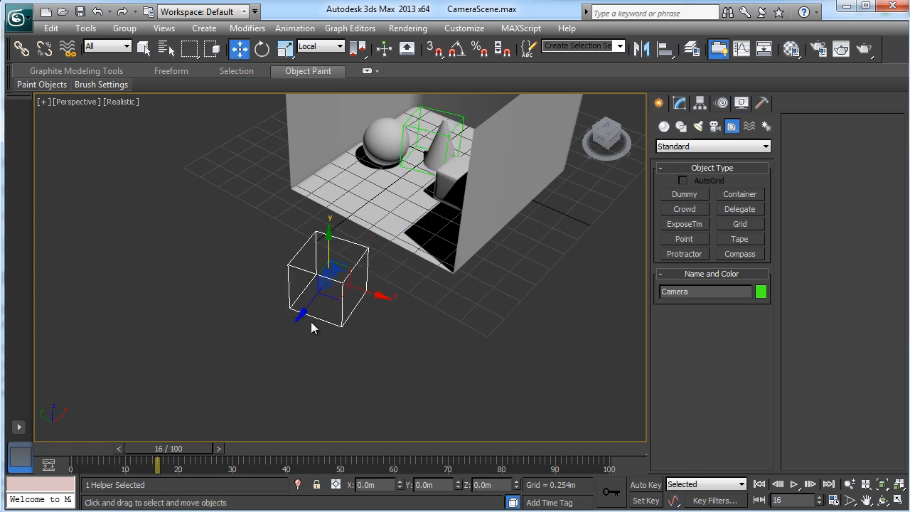
drag(157, 448, 147, 448)
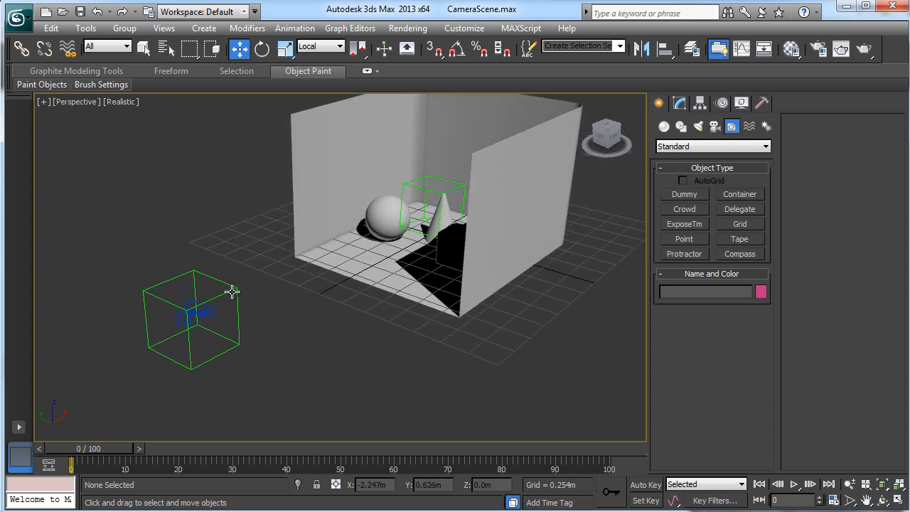
Step: Bake the Camera helper's keys to its current parent and scrub to verify motion
click(191, 320)
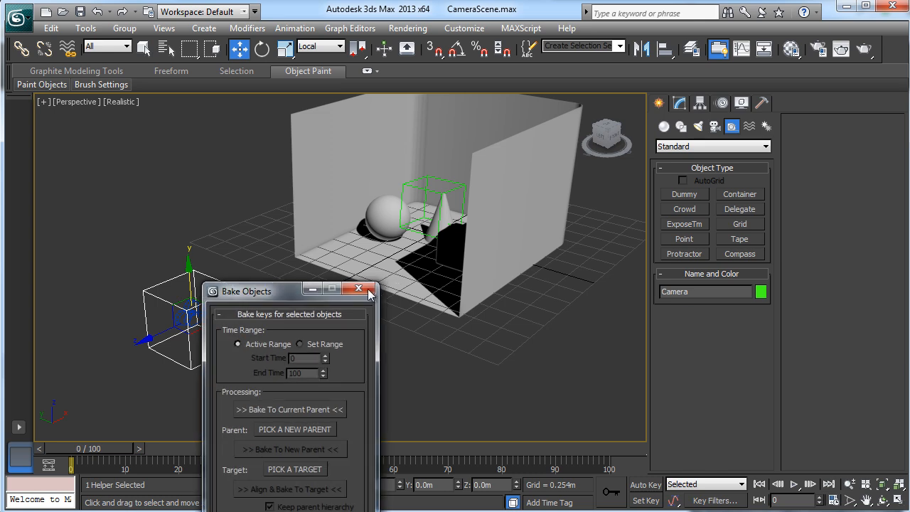
drag(247, 291, 485, 108)
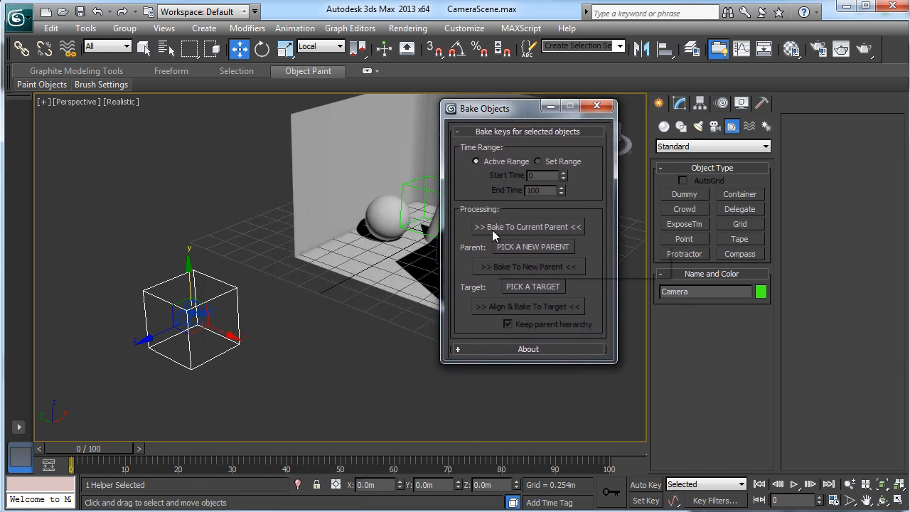
mouse_move(534, 227)
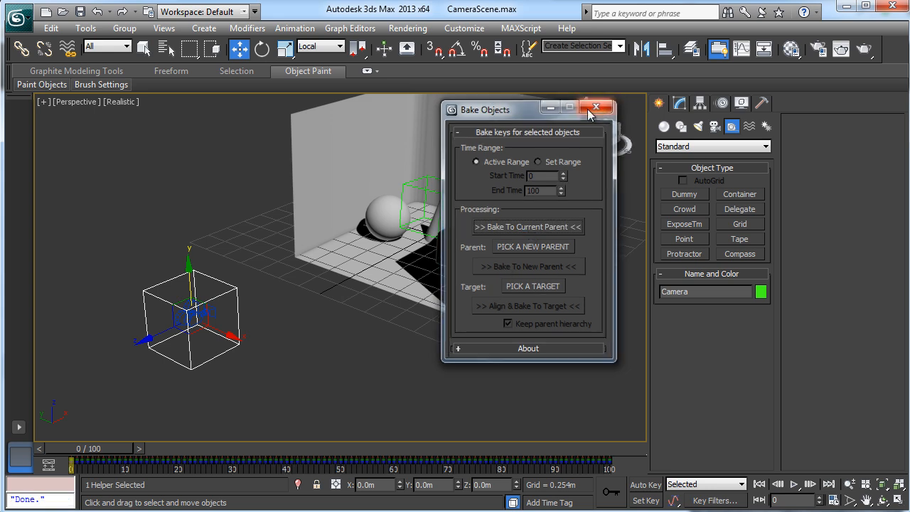
click(596, 108)
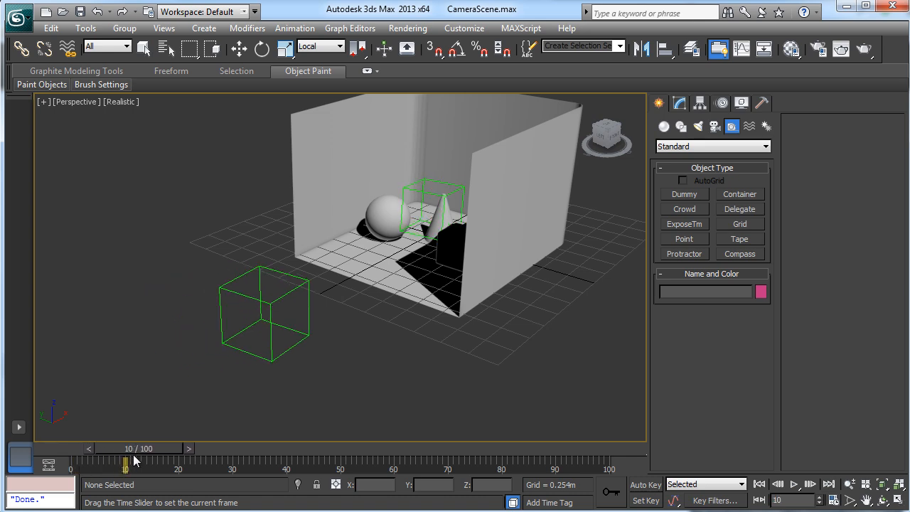
drag(126, 462, 230, 463)
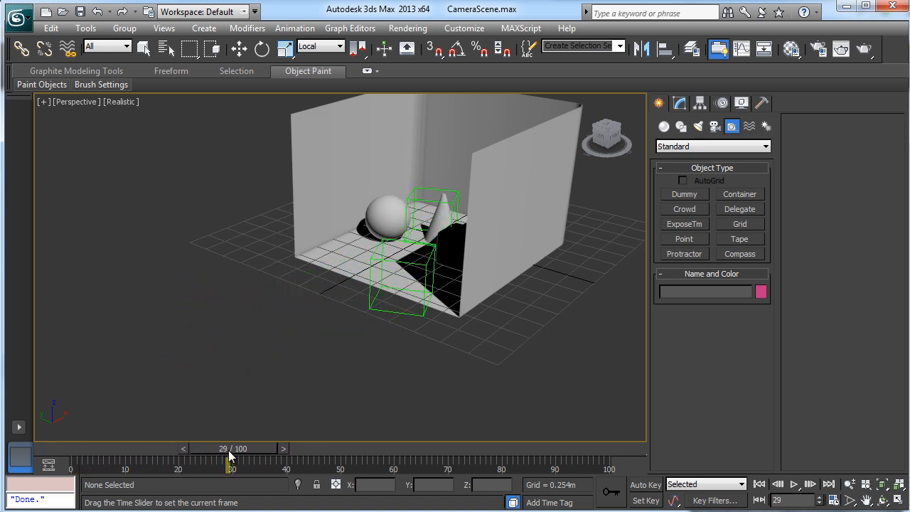
drag(231, 462, 152, 462)
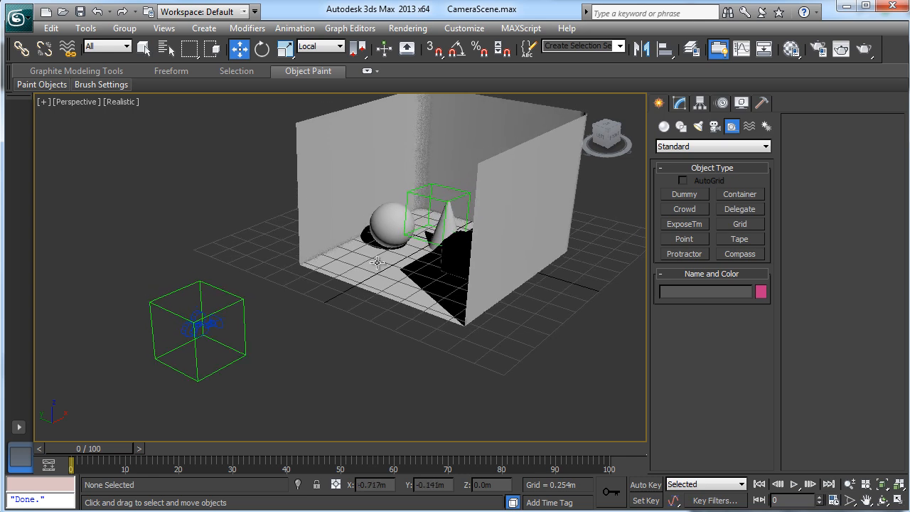
mouse_move(368, 335)
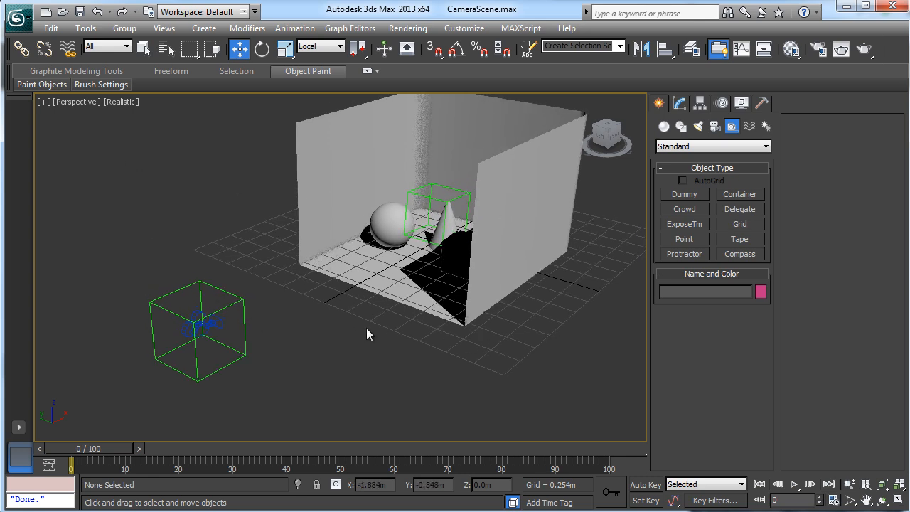
mouse_move(229, 308)
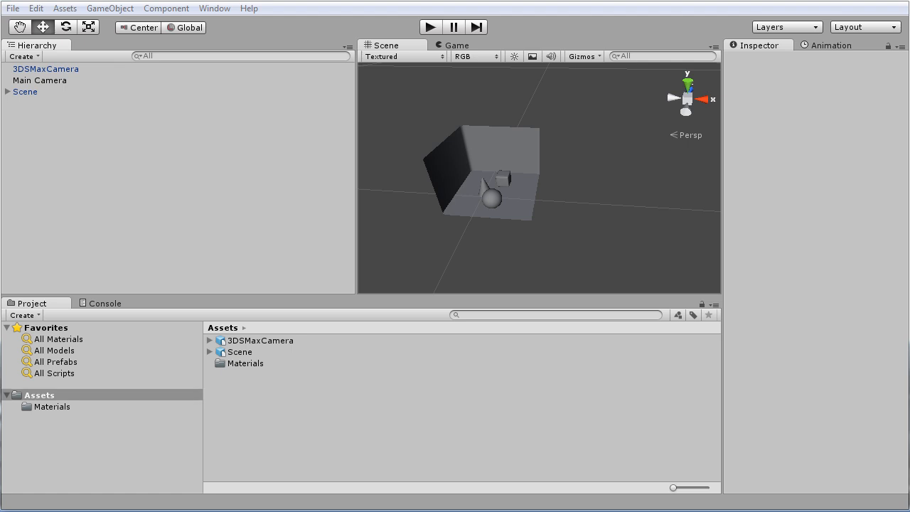
mouse_move(123, 190)
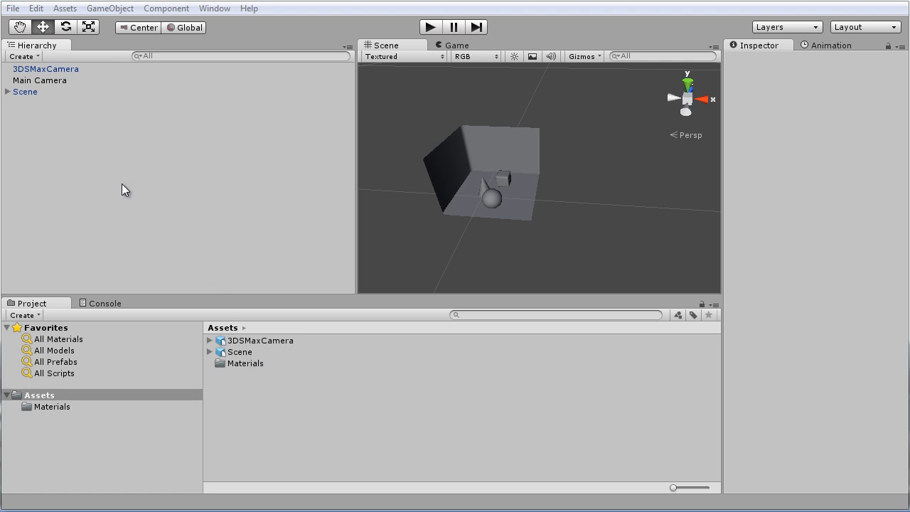
mouse_move(538, 212)
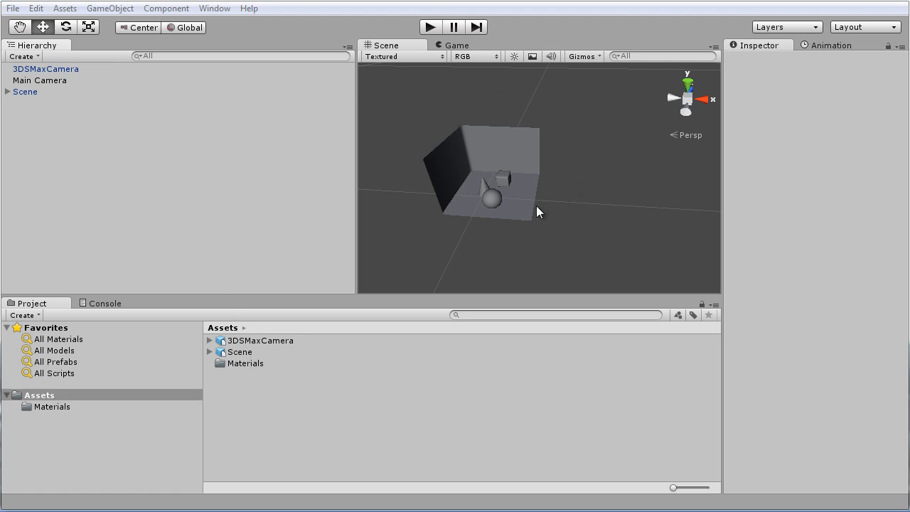
mouse_move(402, 129)
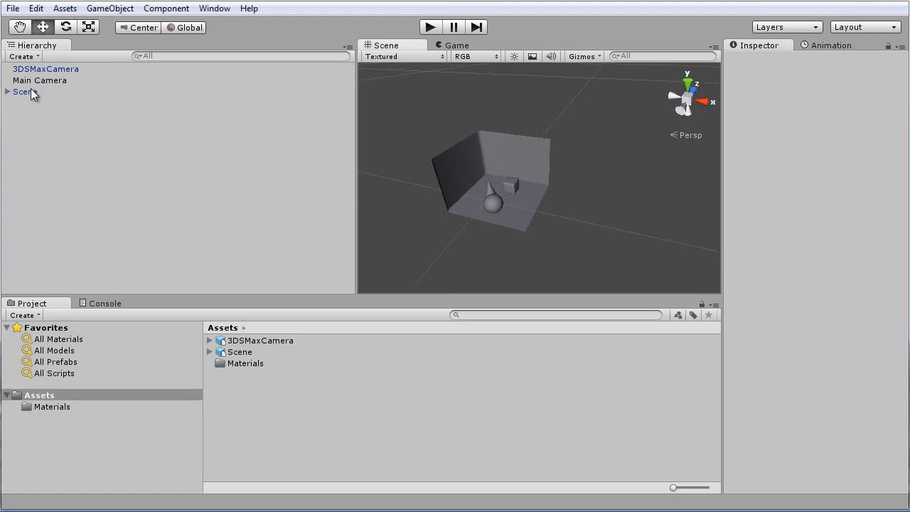
Step: Inspect the imported 3DSMaxCamera node in Unity, then select Main Camera
click(45, 69)
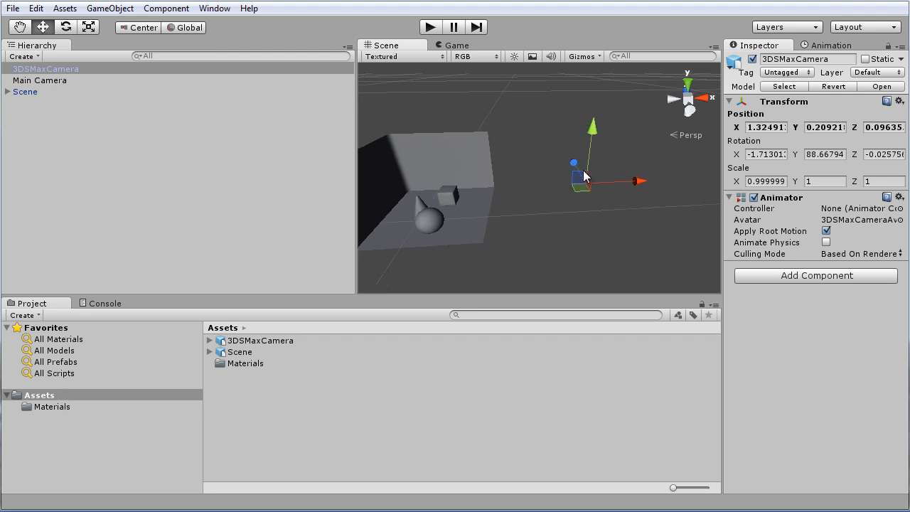
click(40, 80)
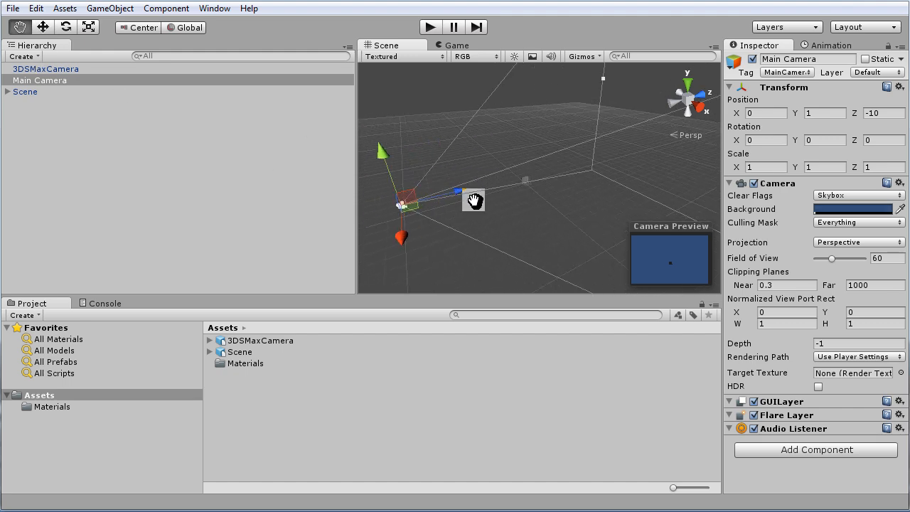
click(40, 80)
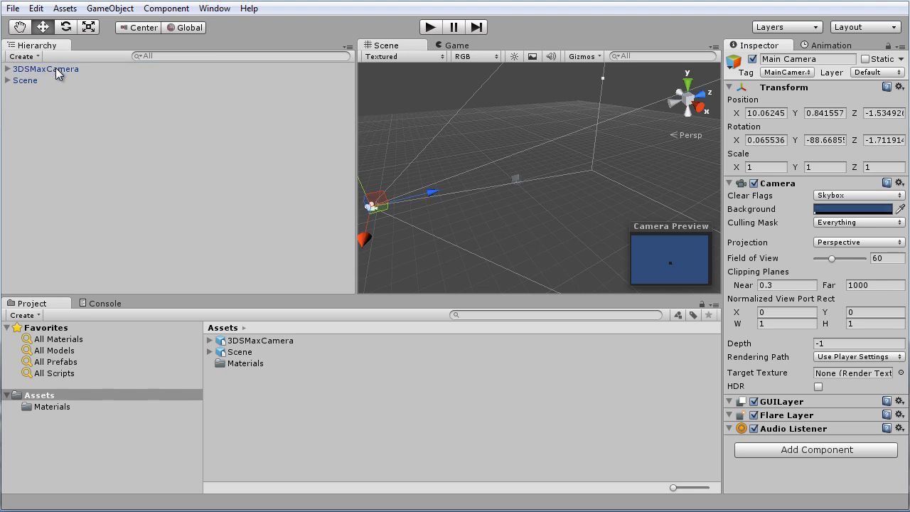
Step: Expand 3DSMaxCamera to confirm Main Camera is nested beneath it
click(50, 80)
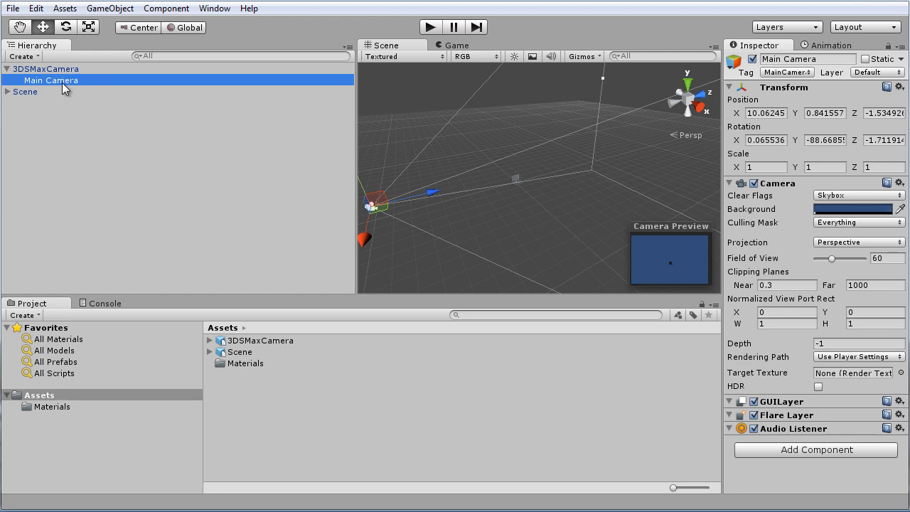
mouse_move(74, 84)
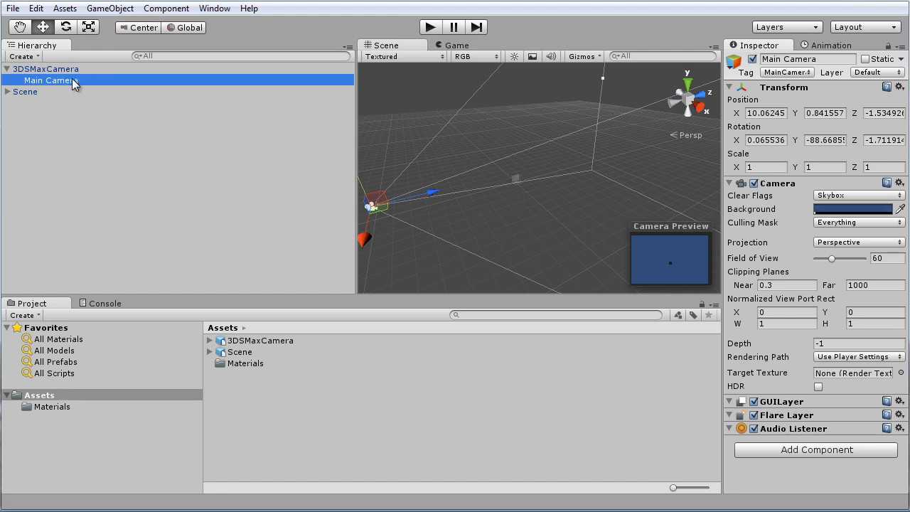
mouse_move(416, 209)
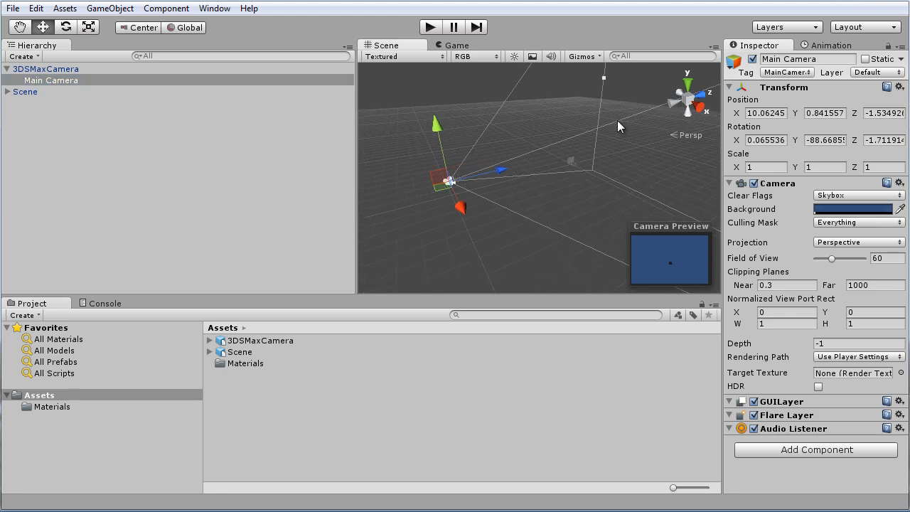
Step: Reset Main Camera's Transform to zero and set its Y rotation to 180
right_click(783, 87)
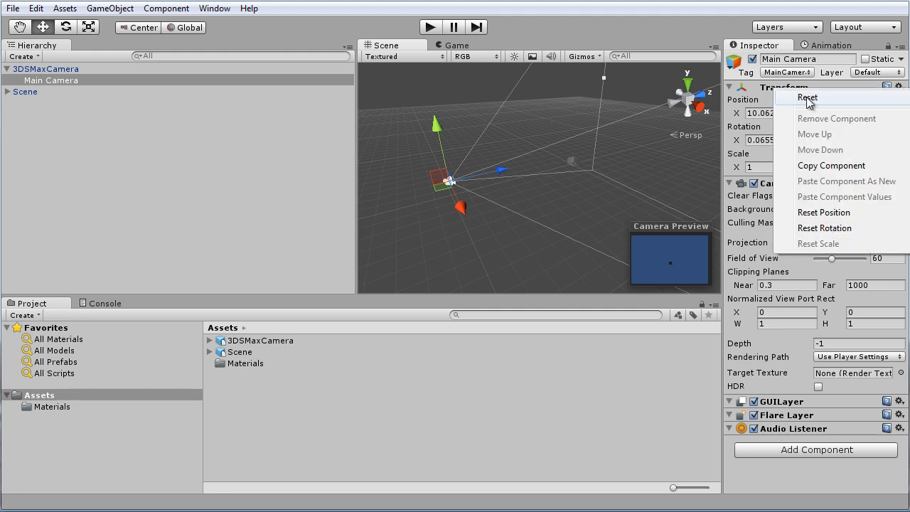
click(808, 97)
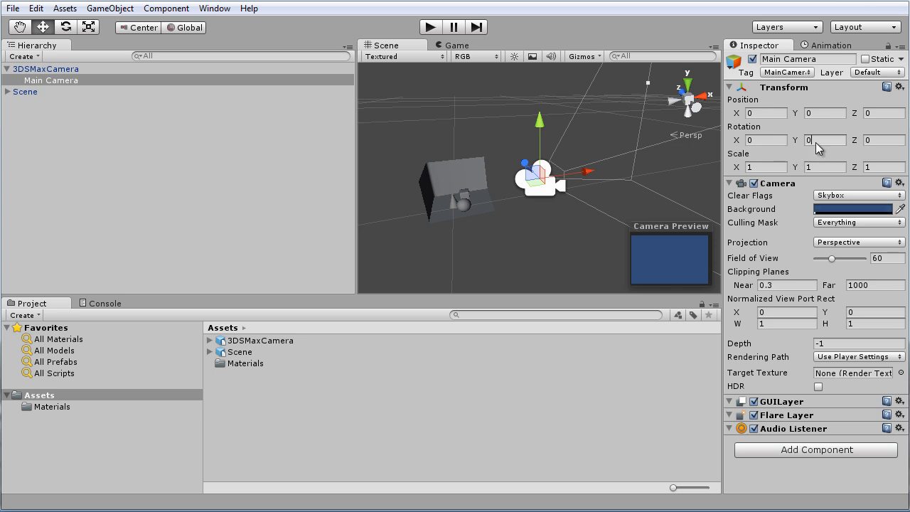
click(825, 139)
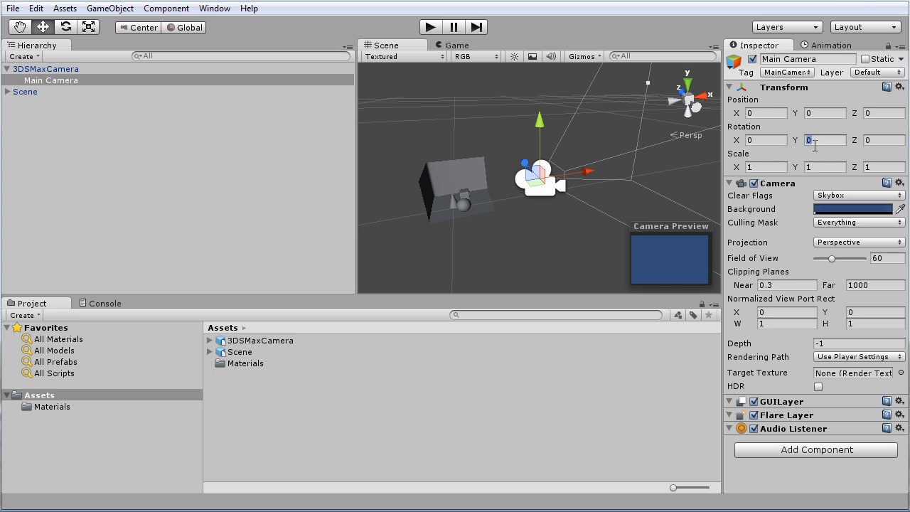
text(180)
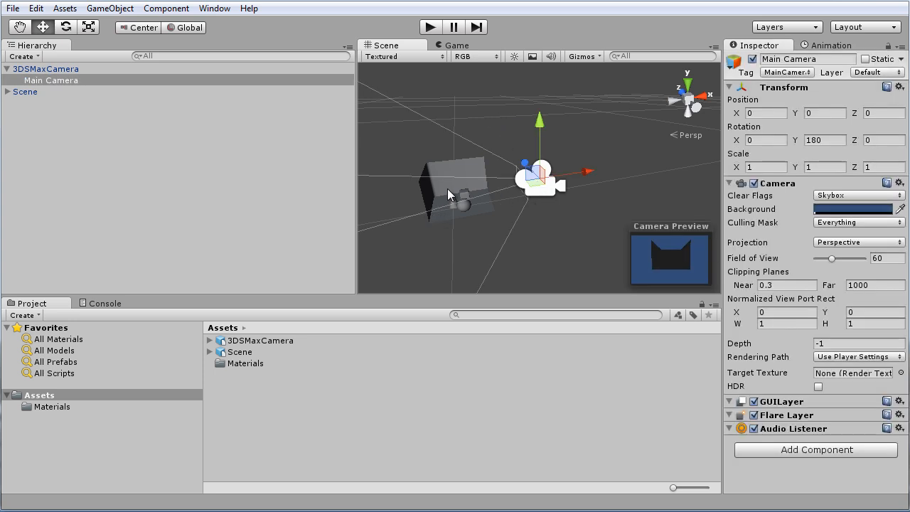
click(20, 27)
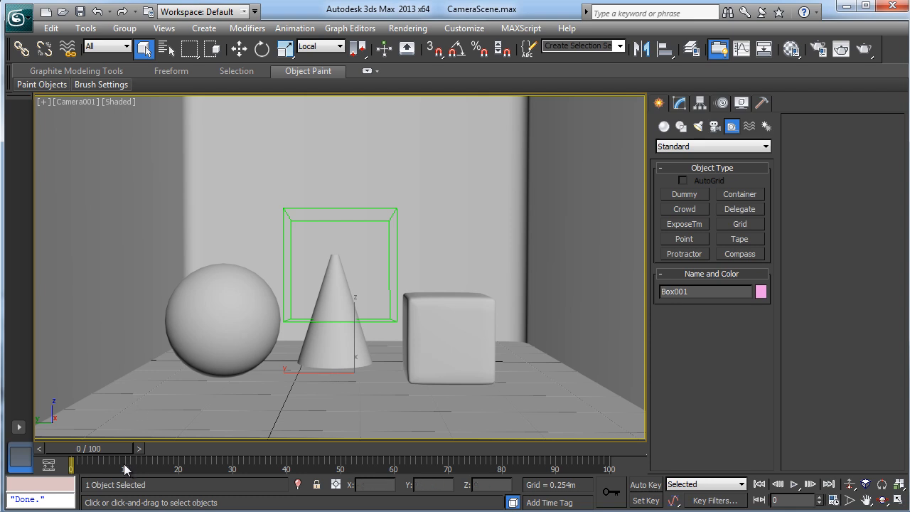
mouse_move(219, 391)
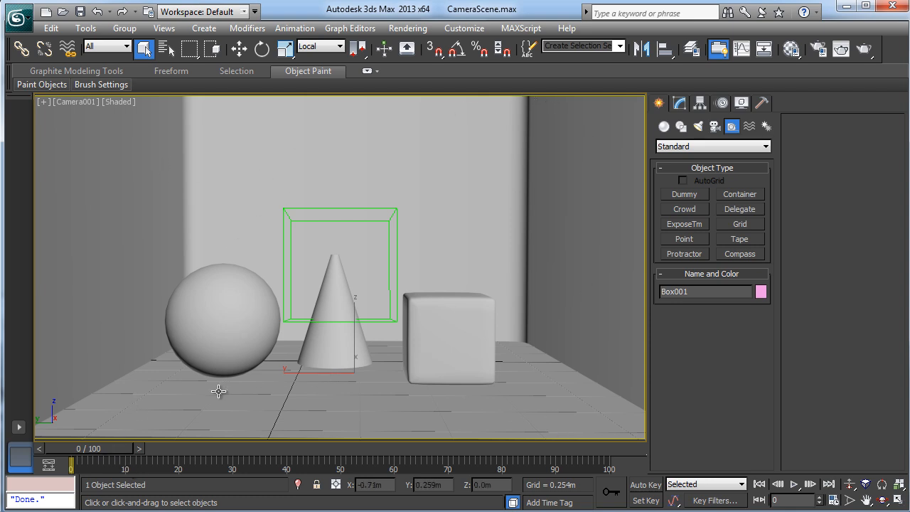
mouse_move(223, 386)
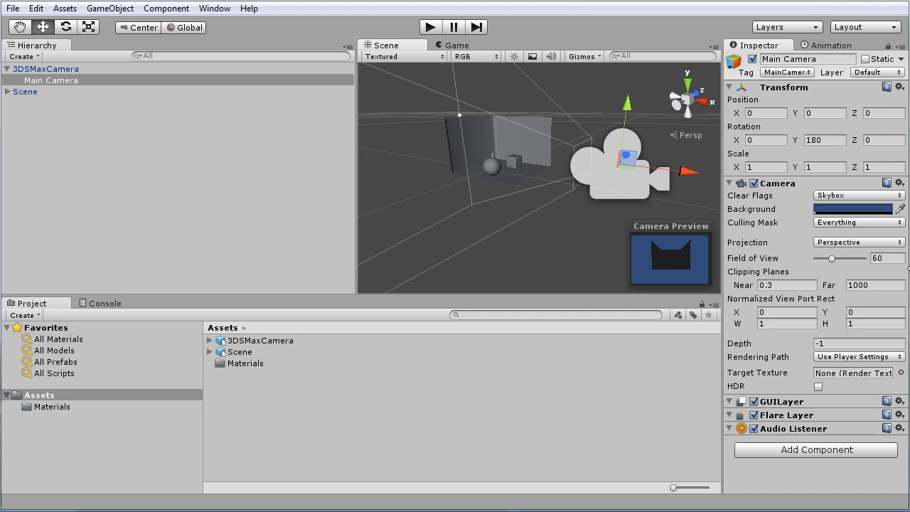
mouse_move(835, 264)
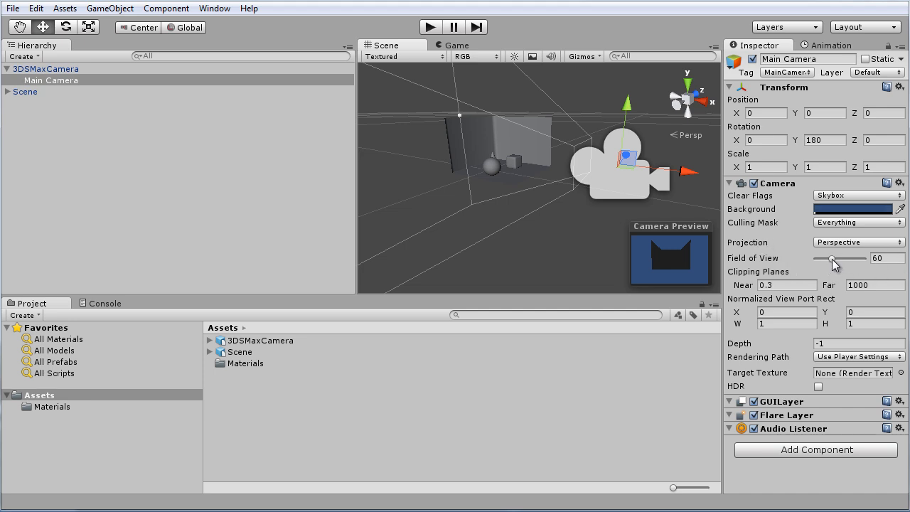
Step: Drag the Main Camera's Field of View slider back and forth, settling around 36
drag(832, 259, 822, 259)
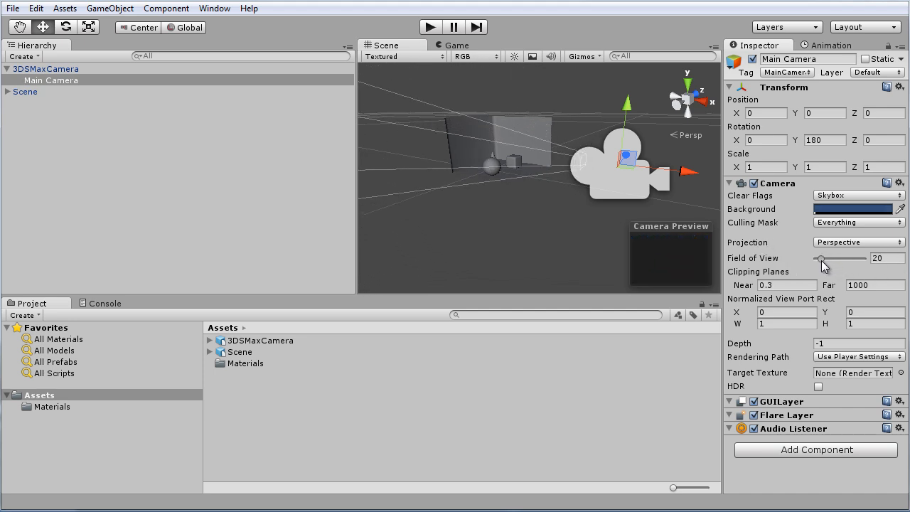
drag(821, 259, 832, 259)
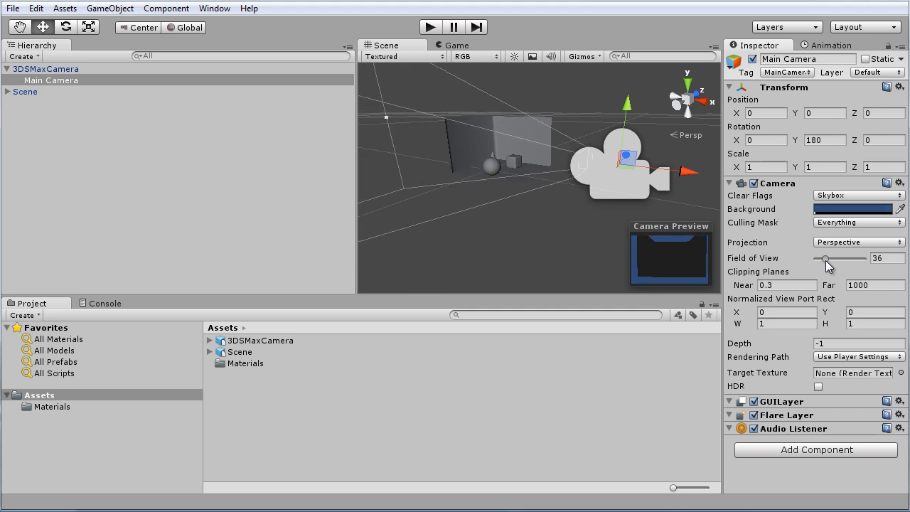
drag(824, 259, 827, 259)
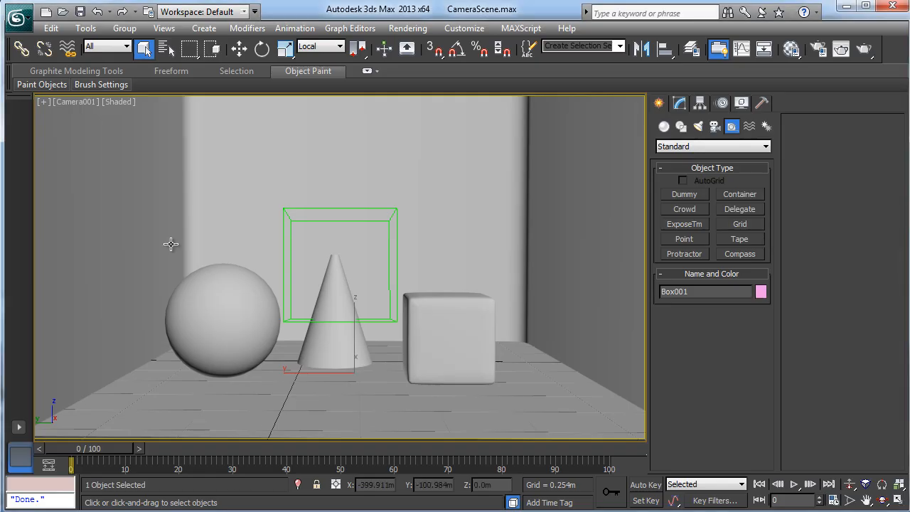
mouse_move(378, 127)
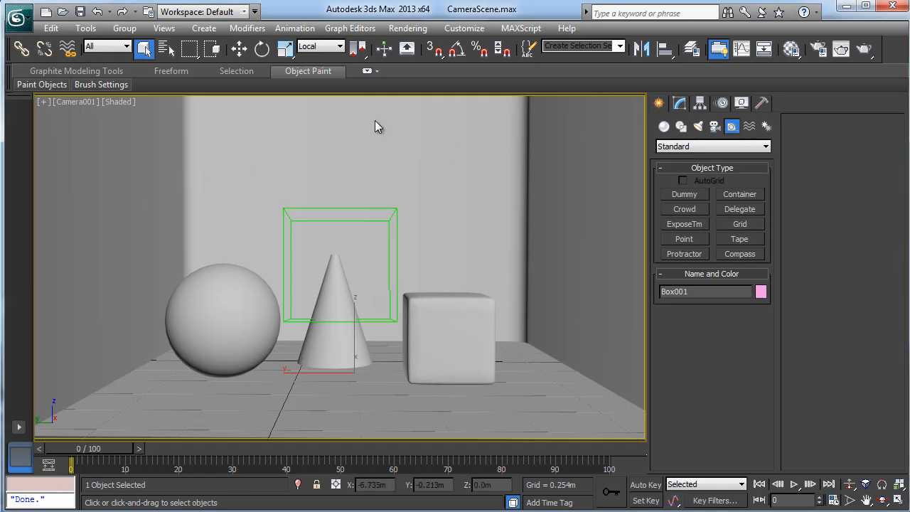
mouse_move(377, 363)
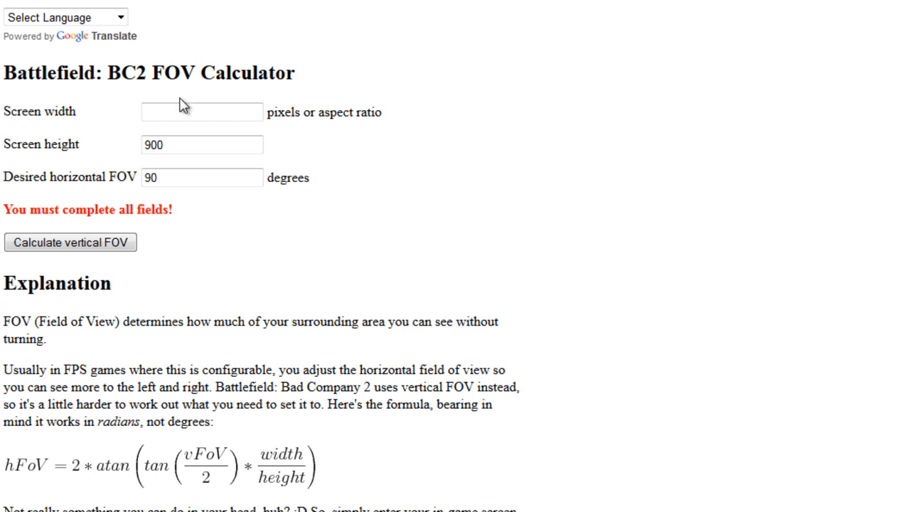
Step: Enter screen width 1280, height 720 and 45° horizontal FOV in the BC2 calculator
click(201, 112)
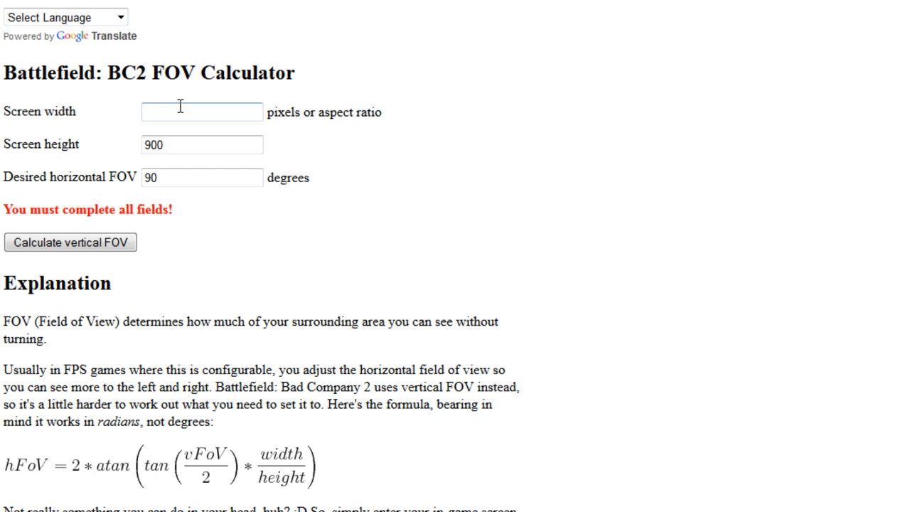
click(201, 112)
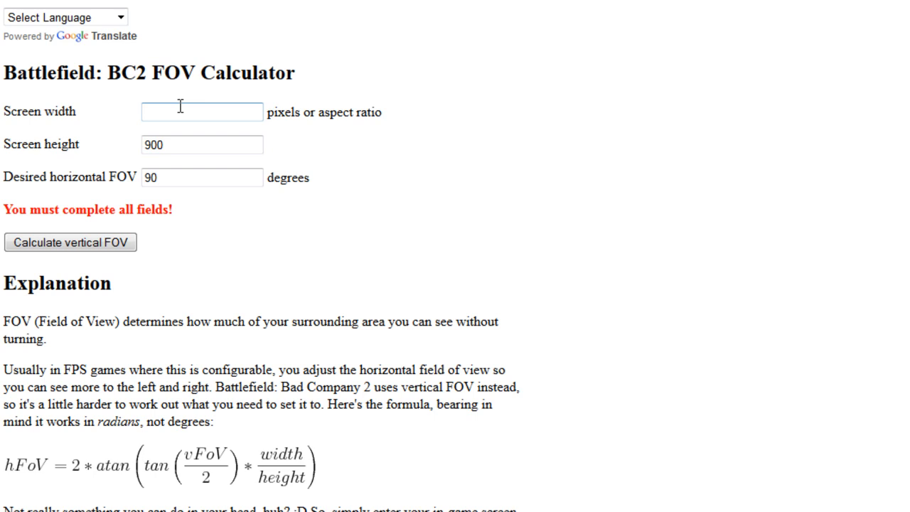
click(201, 111)
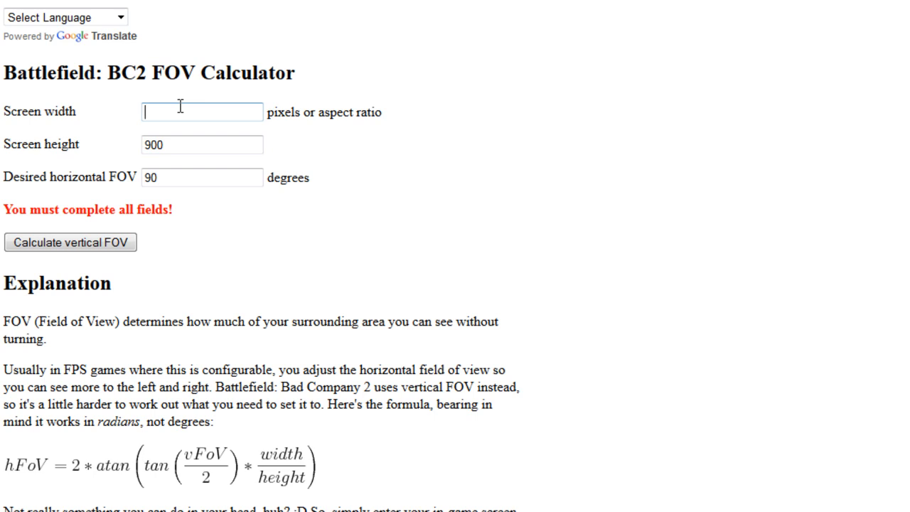
text(1280)
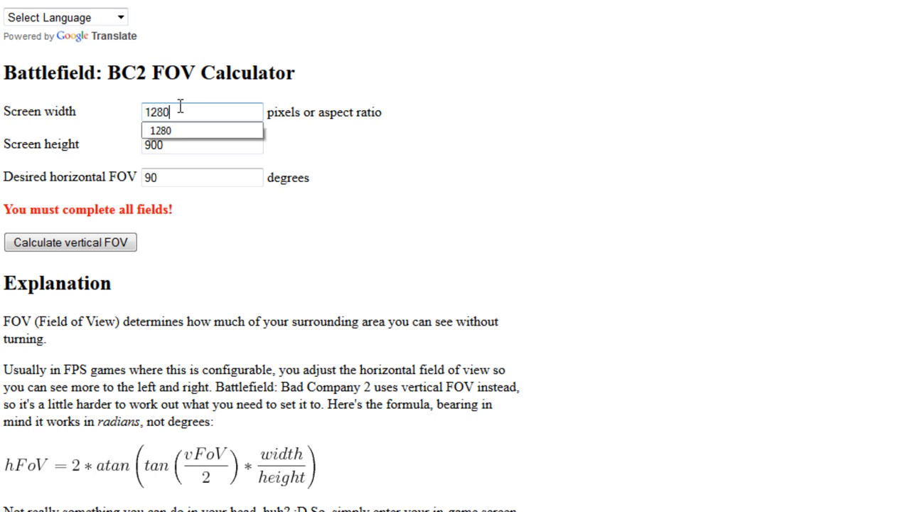
click(202, 145)
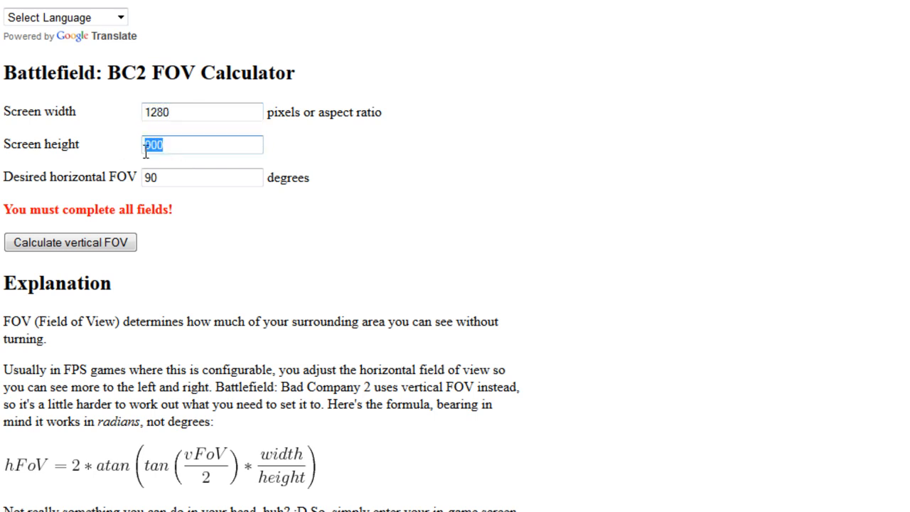
text(720)
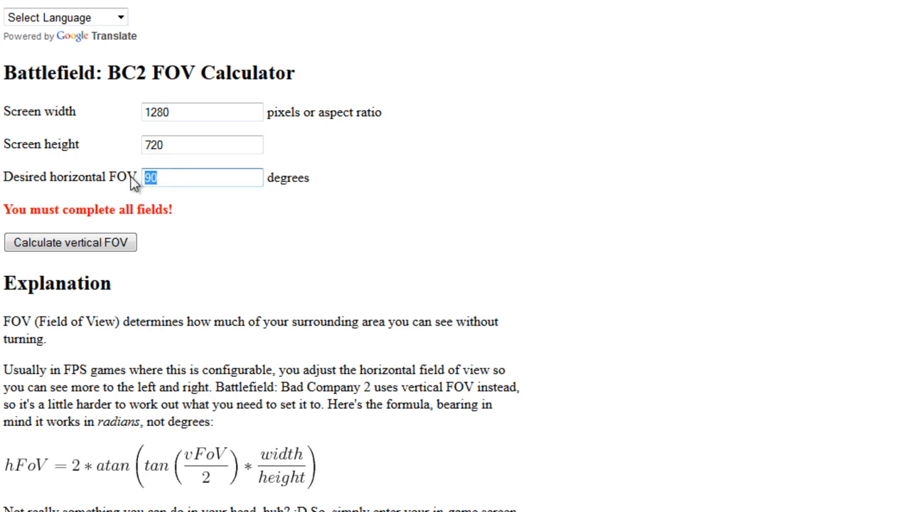
mouse_move(208, 256)
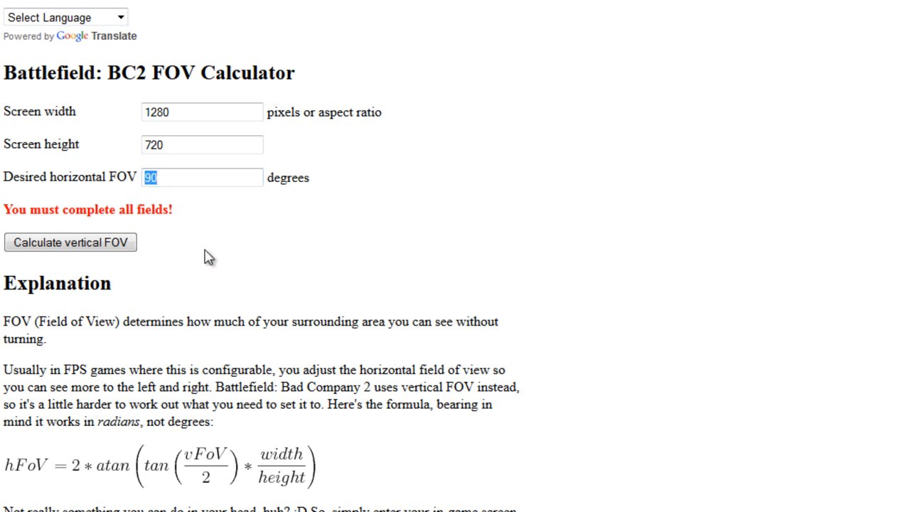
scroll(down, 3)
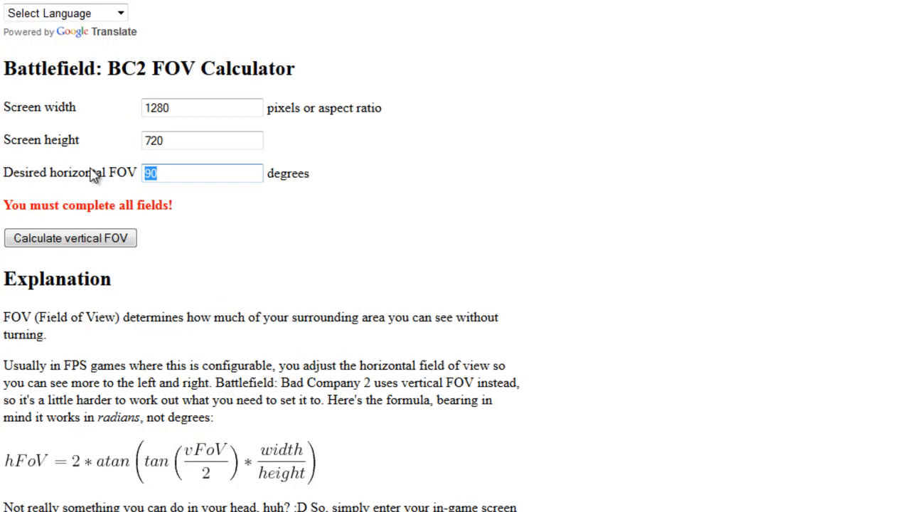
text(45)
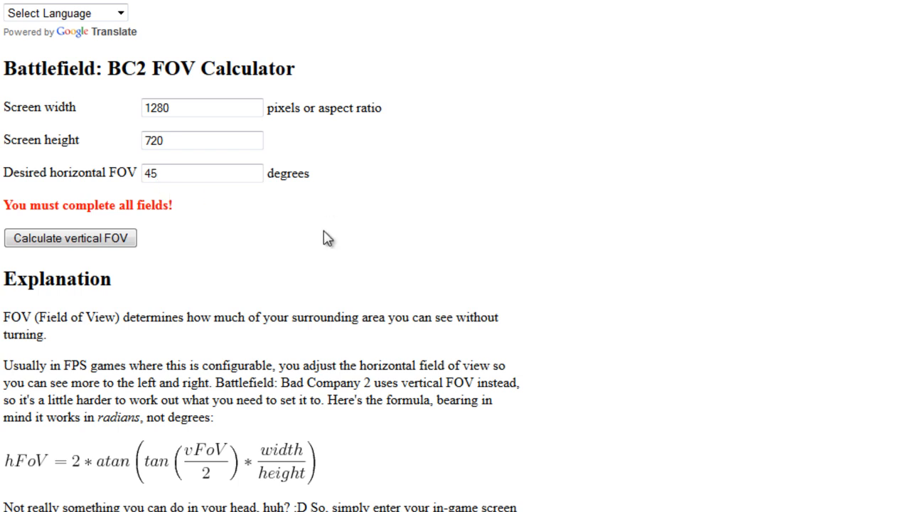
click(70, 238)
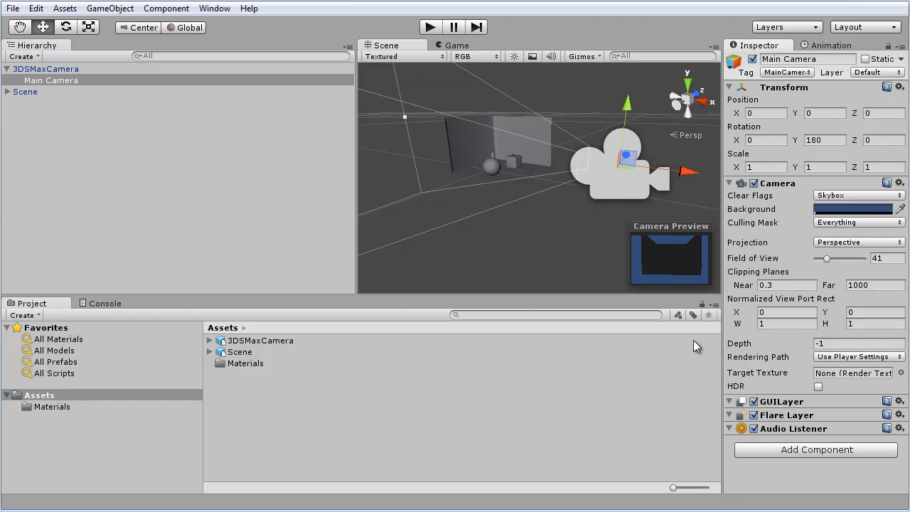
Step: Change the Main Camera's Field of View from 41 to 27
click(881, 258)
text(27)
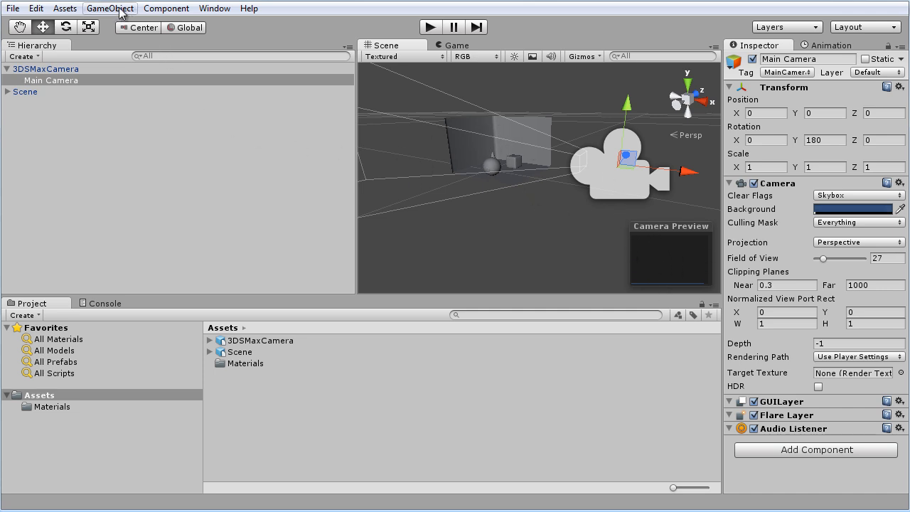
Step: Create a Directional Light, then select Main Camera to view its lit preview
click(109, 8)
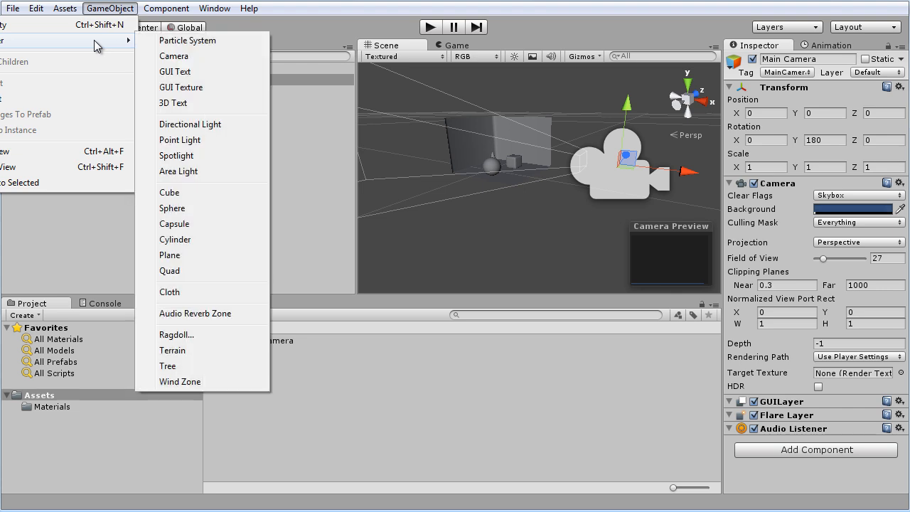
mouse_move(190, 124)
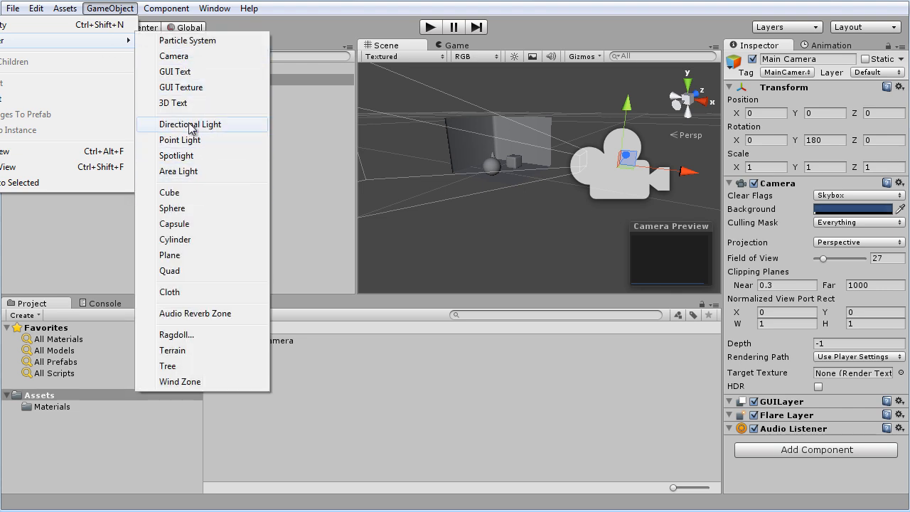
click(190, 123)
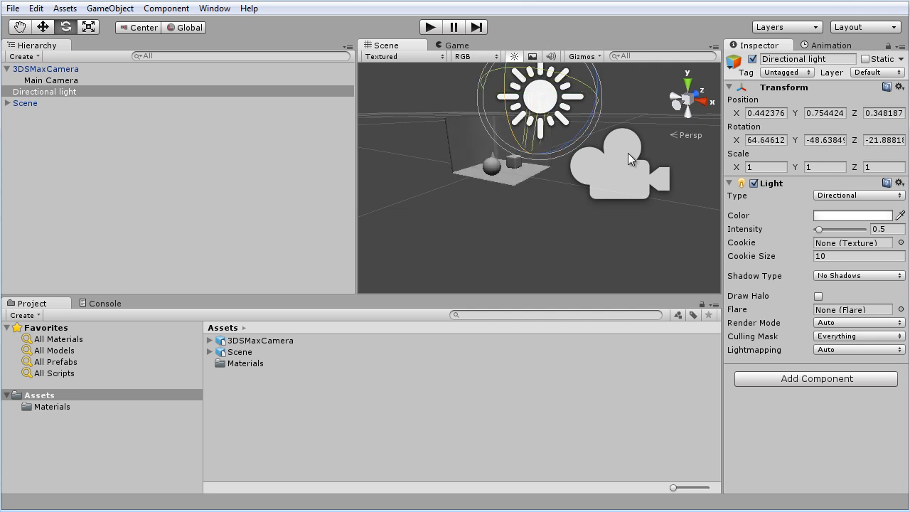
click(51, 81)
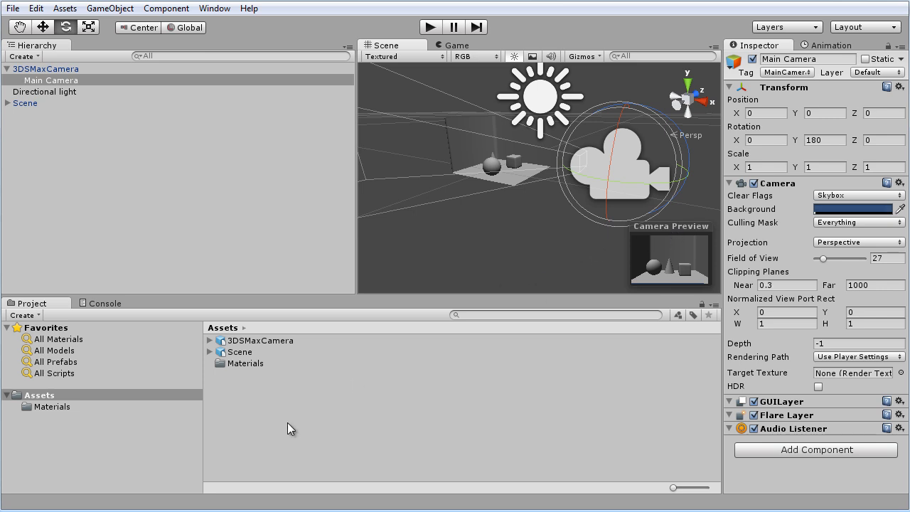
Step: Select 3DSMaxCamera and Main Camera, then open the Animation window
click(47, 68)
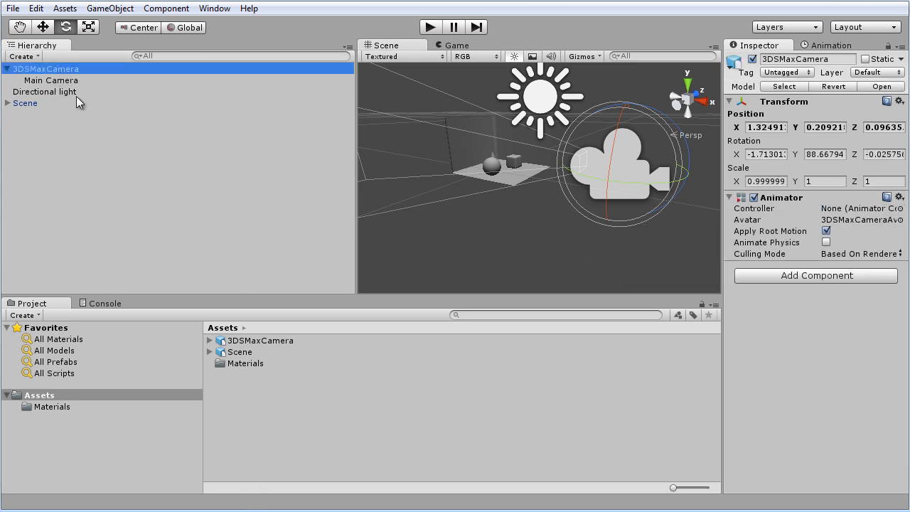
click(50, 80)
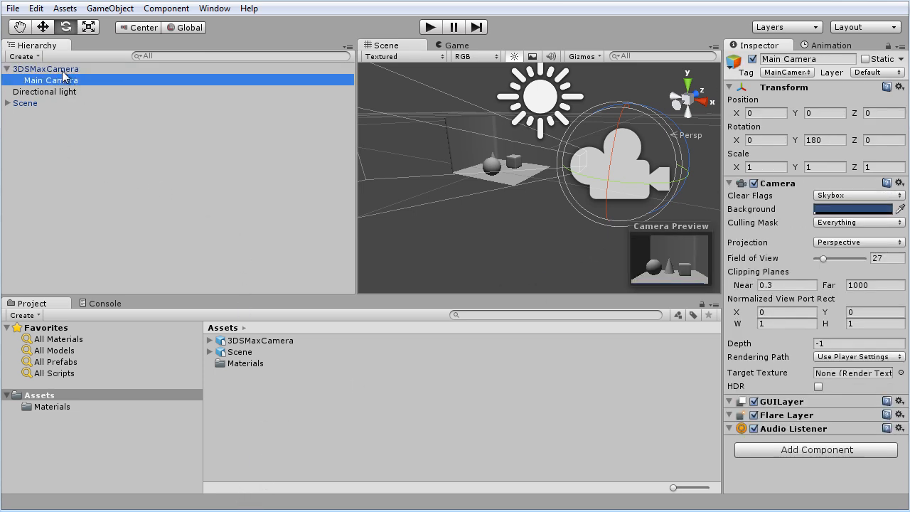
click(47, 68)
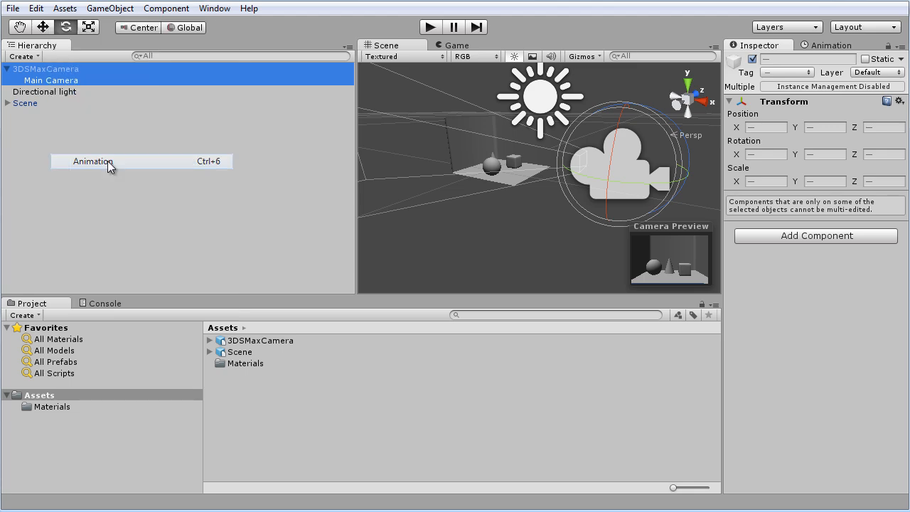
click(92, 161)
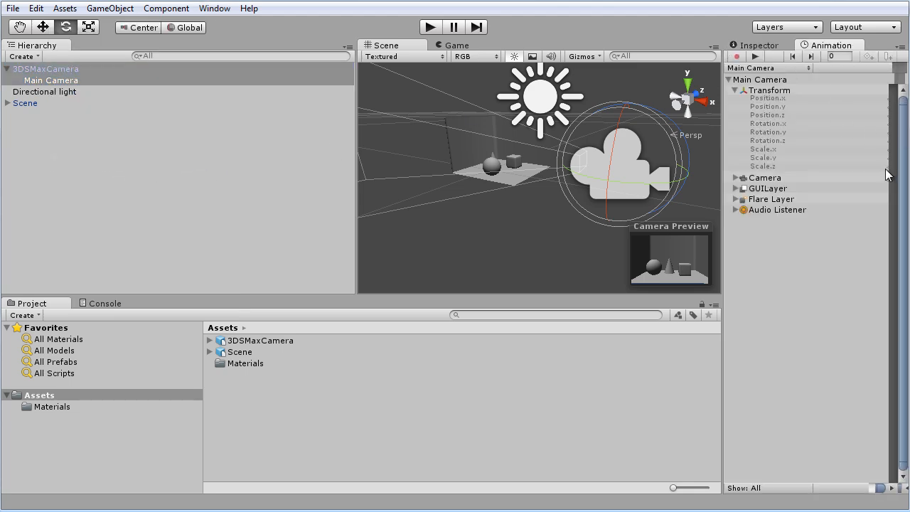